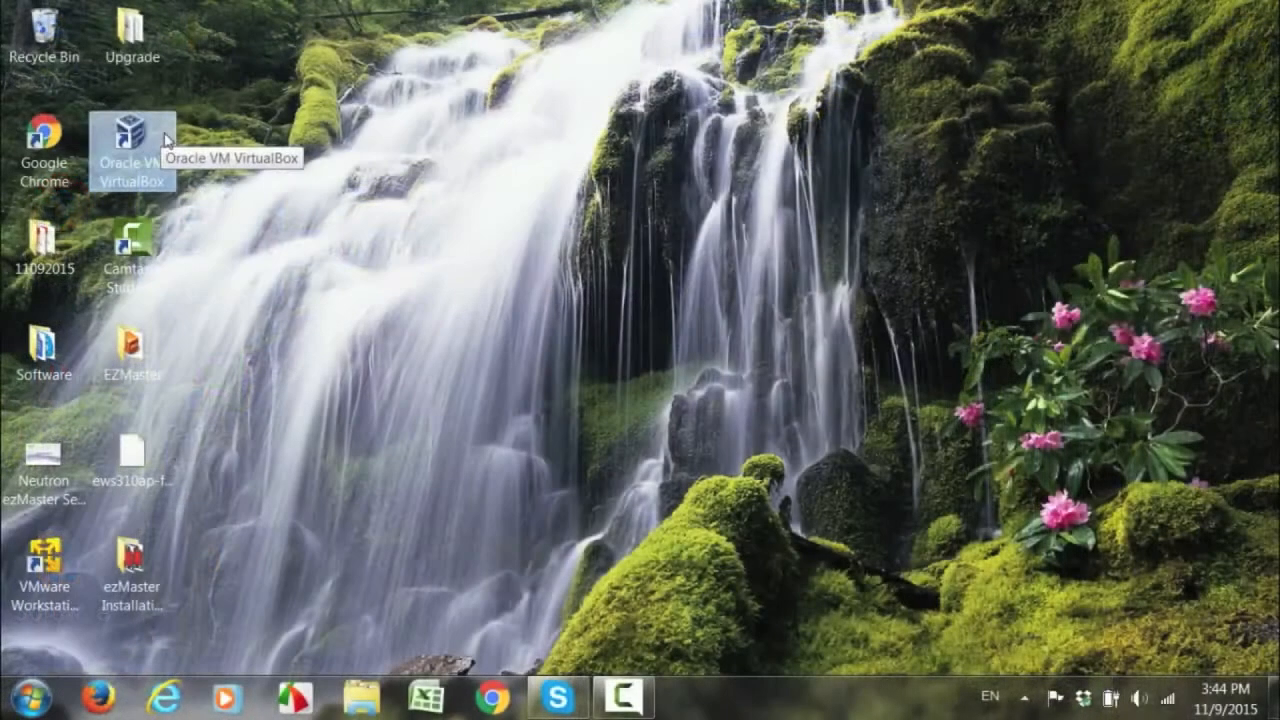
- Launch VirtualBox and start the Import Appliance wizard from the File menu
{"action": "double_click", "coordinate": [132, 136]}
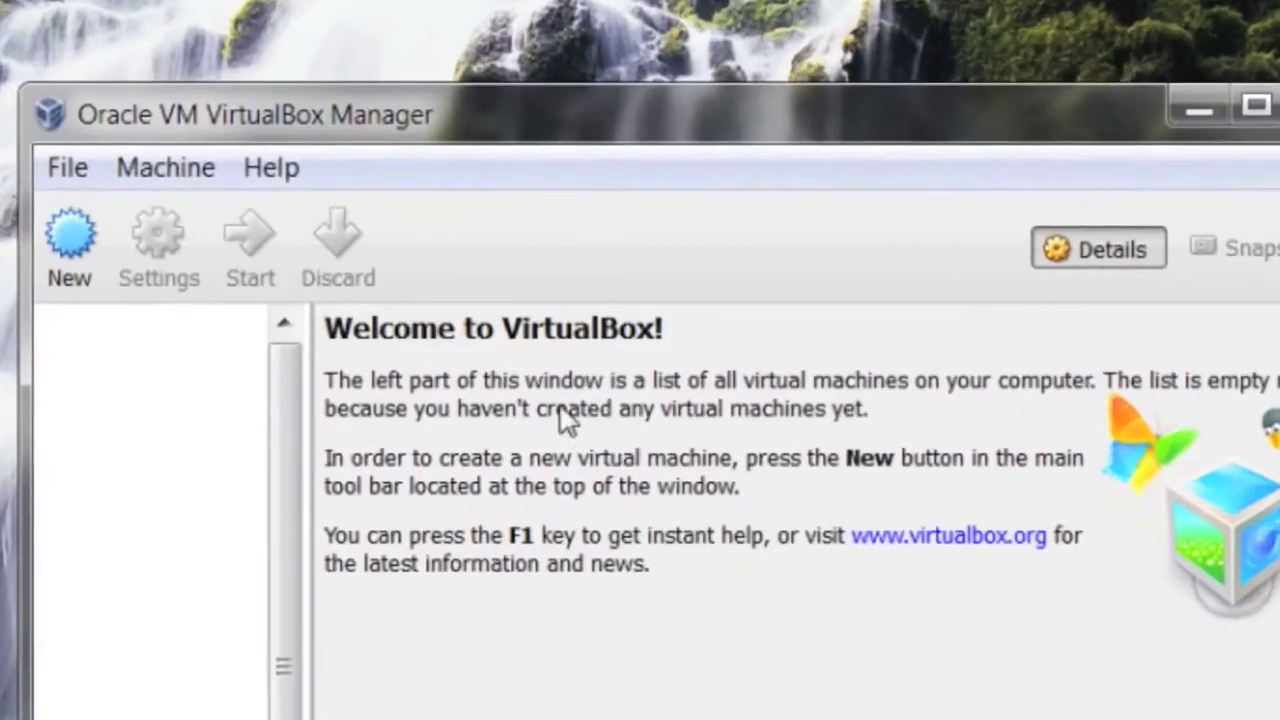
{"action": "left_click", "coordinate": [66, 168]}
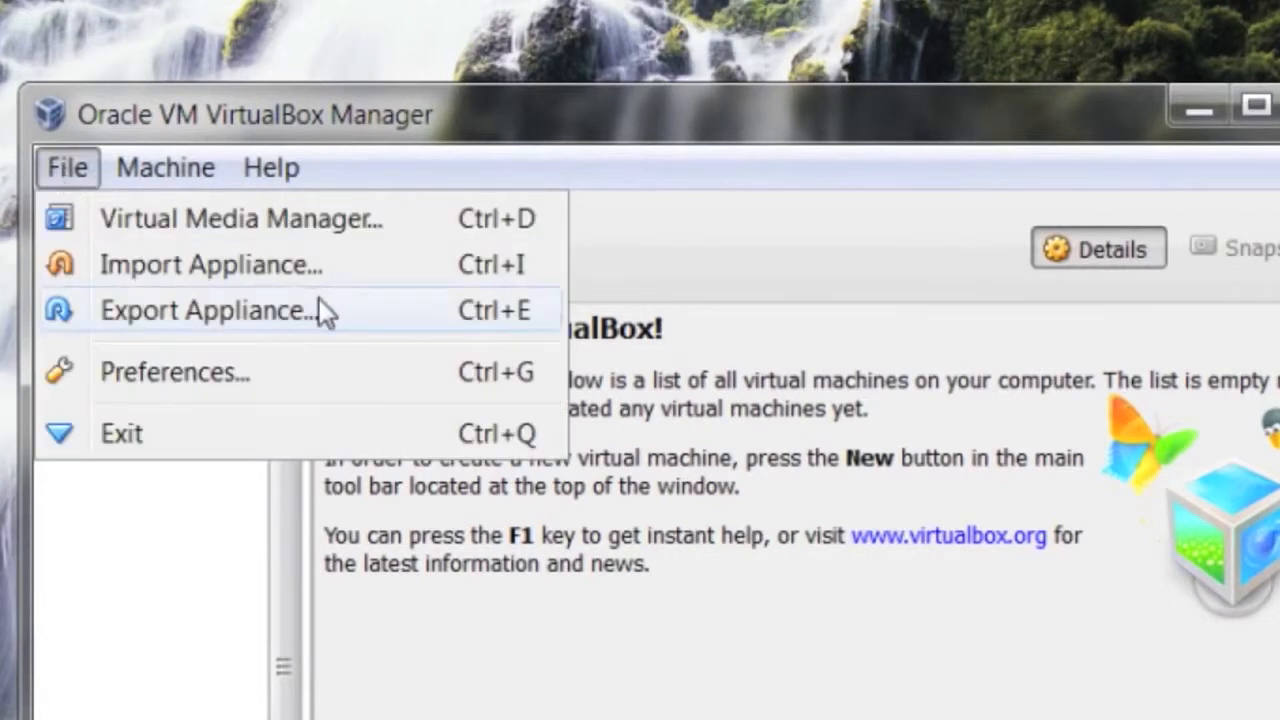
{"action": "mouse_move", "coordinate": [330, 264]}
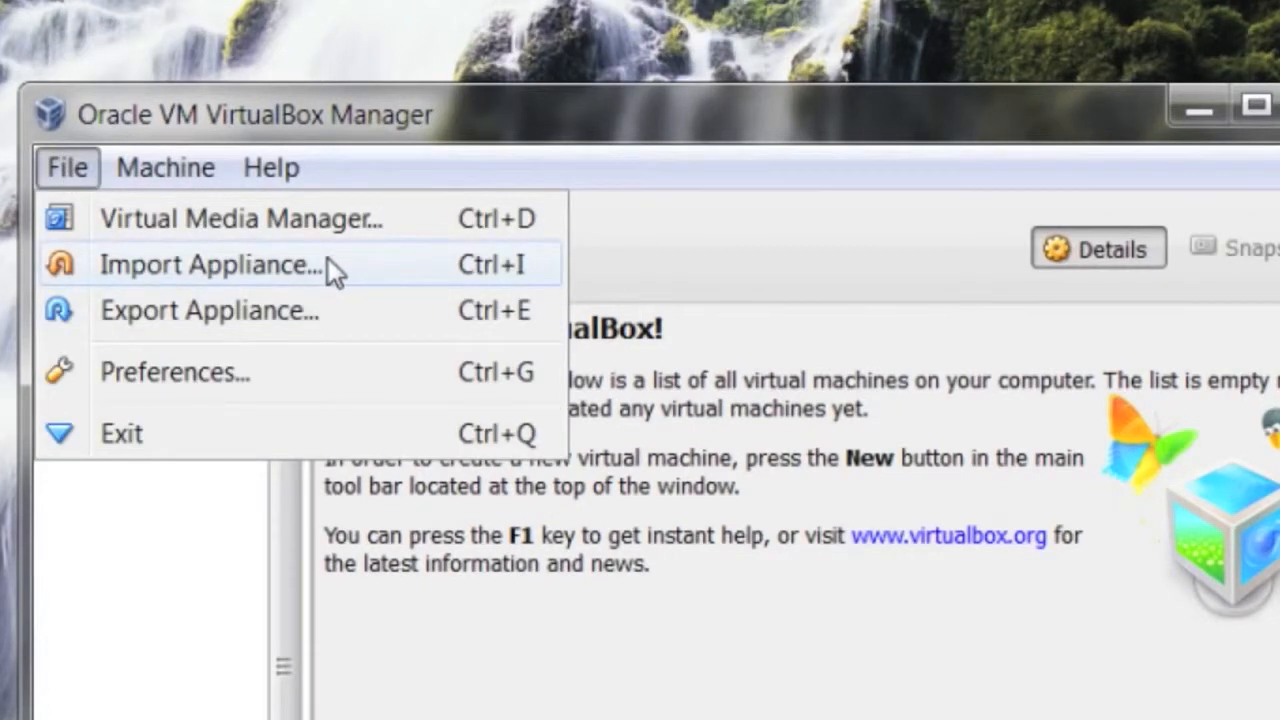
{"action": "left_click", "coordinate": [208, 264]}
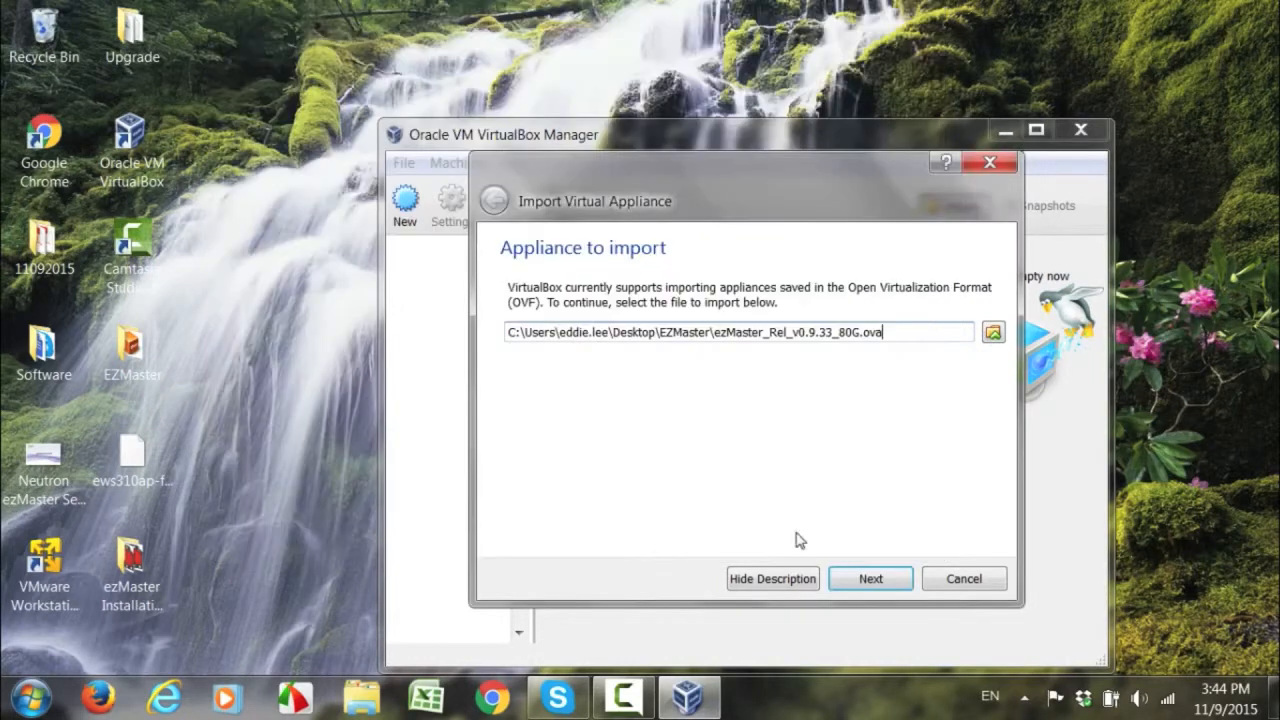
- Import the appliance with 'Reinitialize the MAC address of all network cards' enabled
{"action": "left_click", "coordinate": [868, 578]}
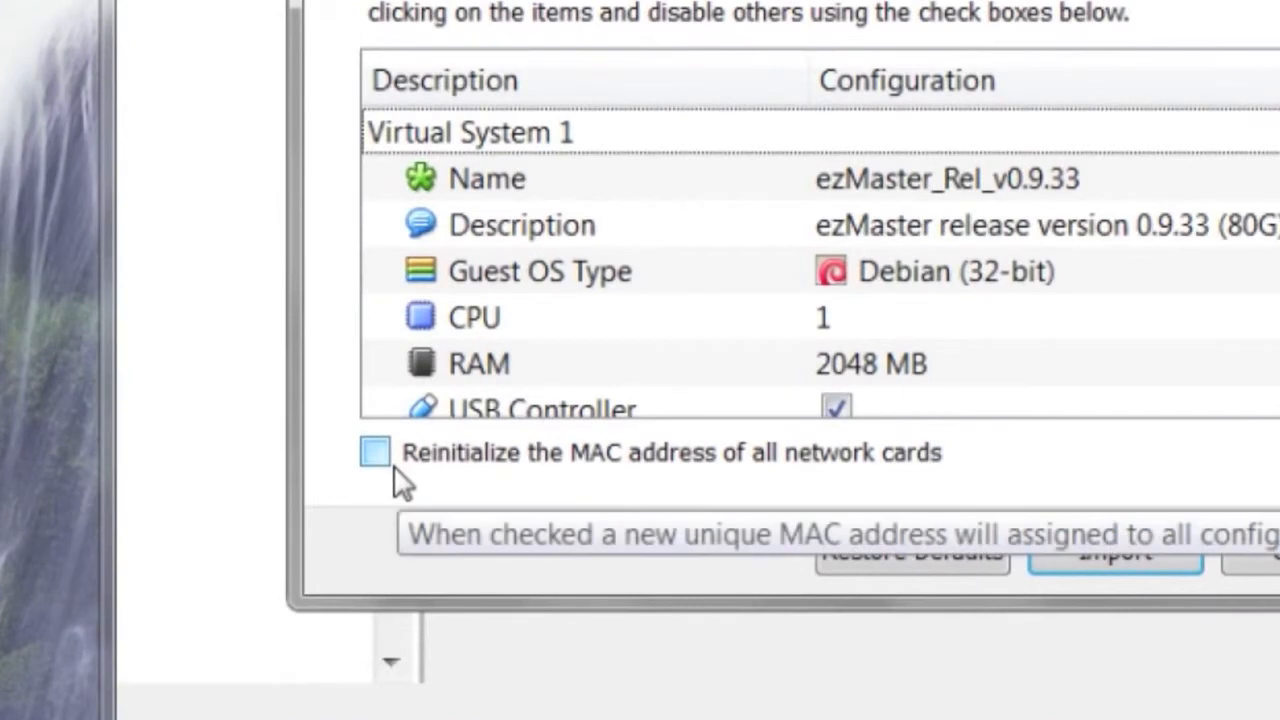
{"action": "left_click", "coordinate": [376, 452]}
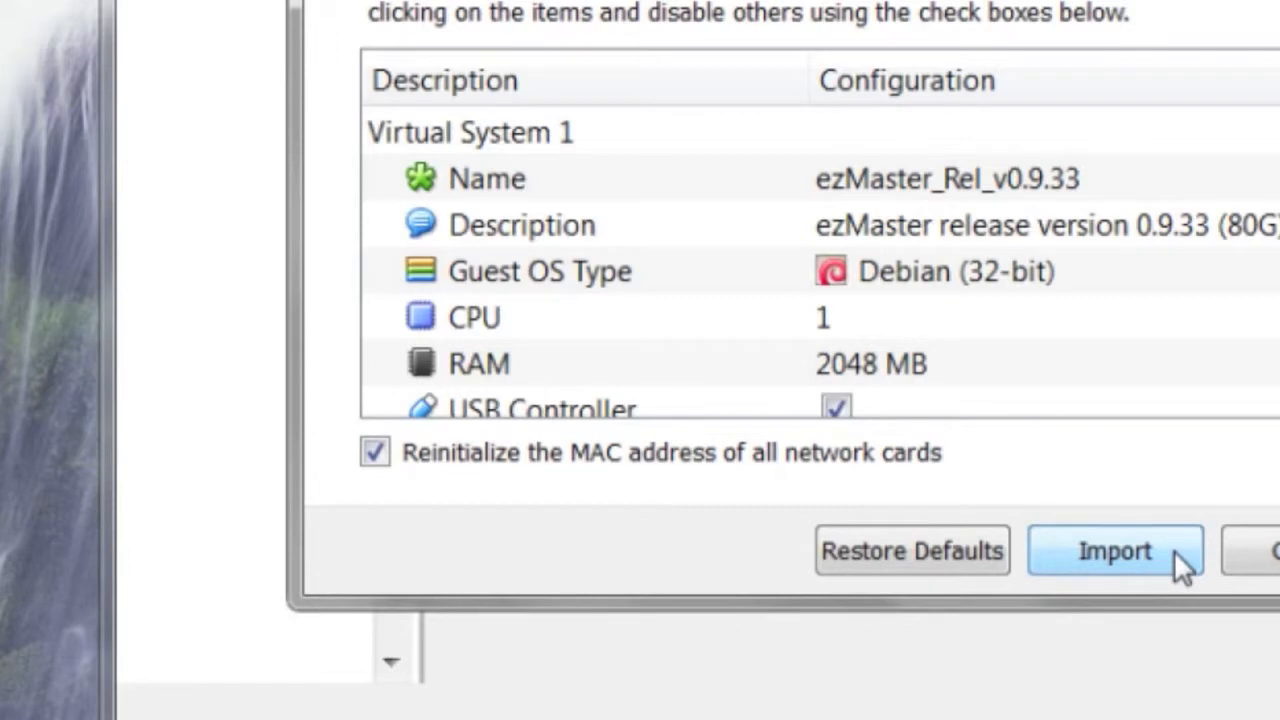
{"action": "left_click", "coordinate": [1114, 550]}
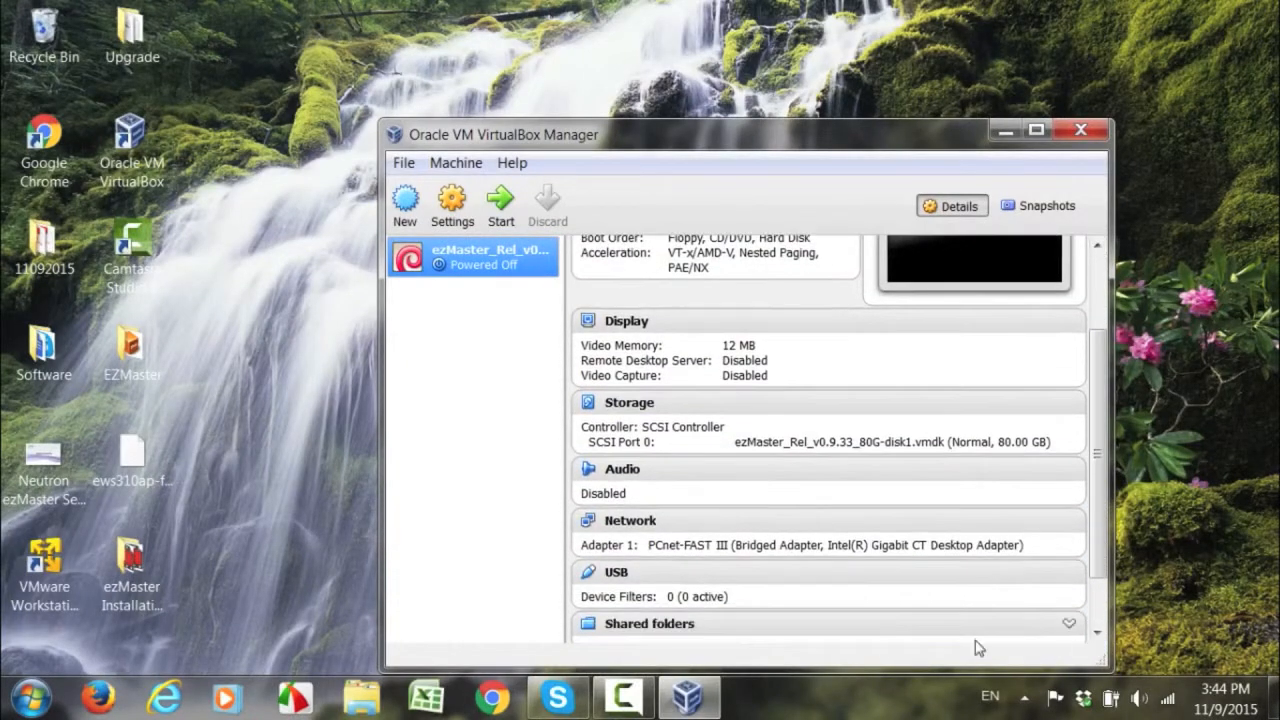
- Bridge Adapter 1 to the Realtek PCIe GBE Family Controller and save the VM settings
{"action": "left_click", "coordinate": [452, 200]}
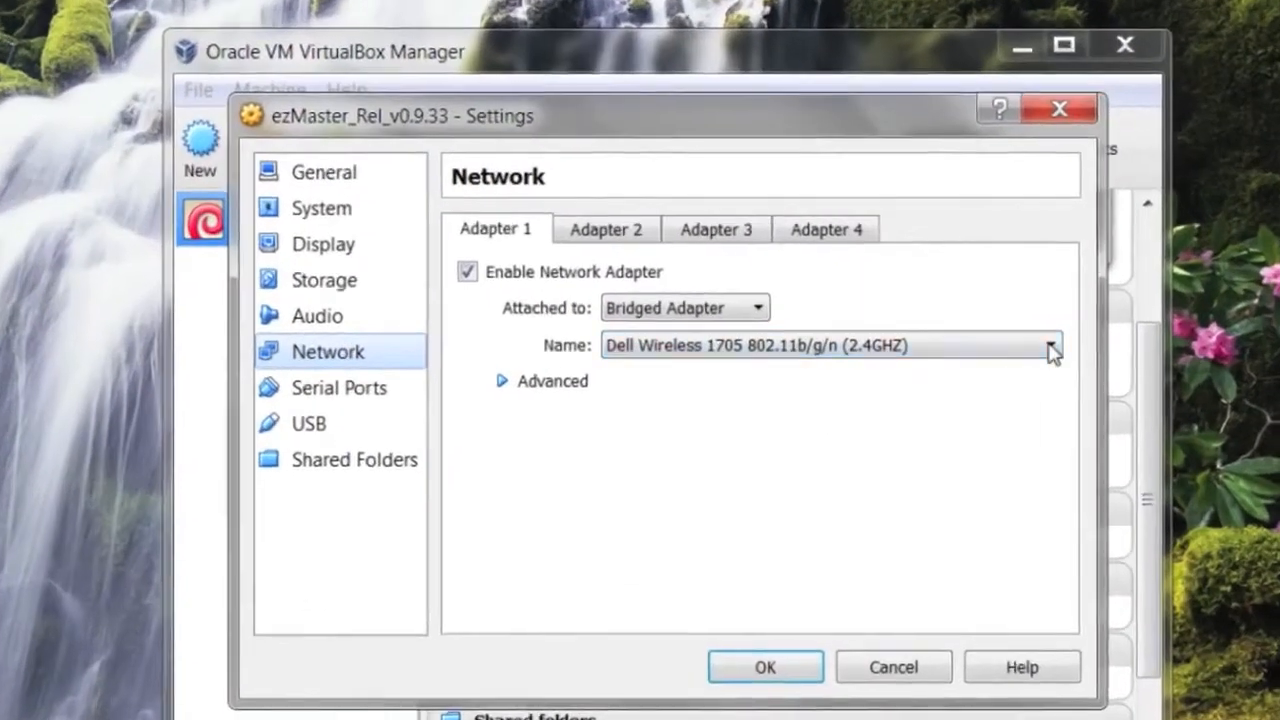
{"action": "left_click", "coordinate": [1050, 344]}
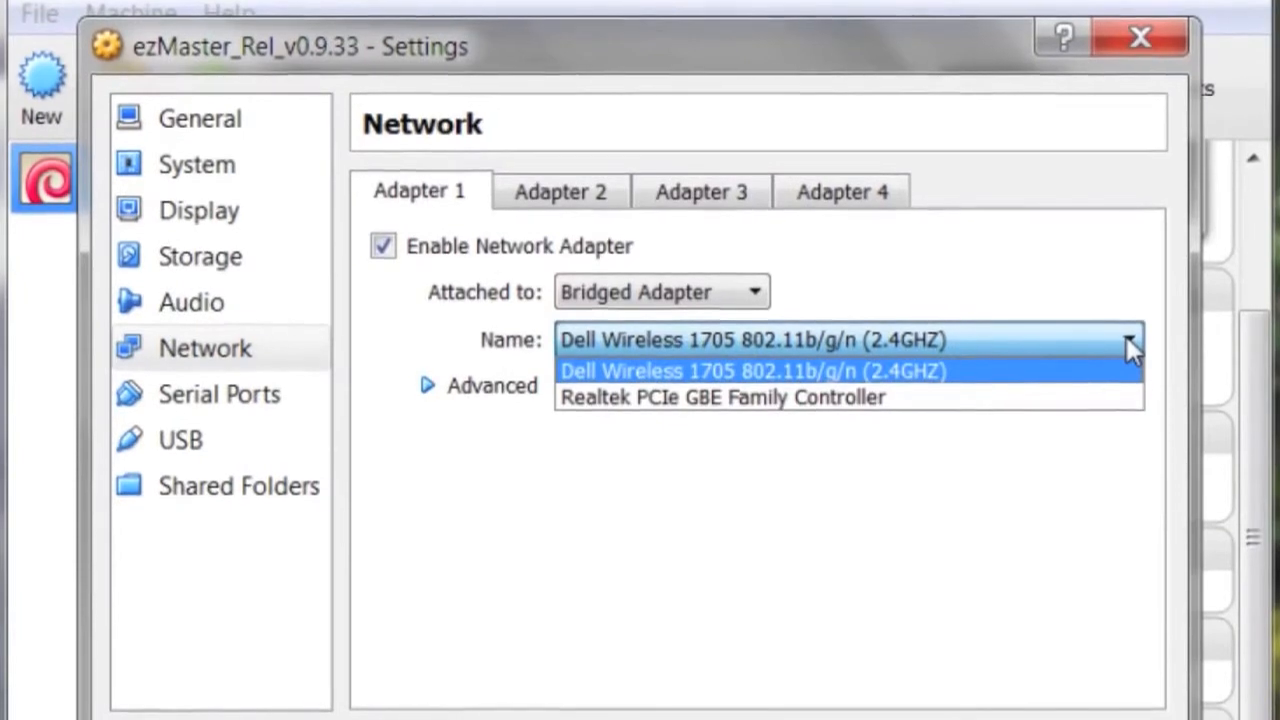
{"action": "mouse_move", "coordinate": [1064, 390]}
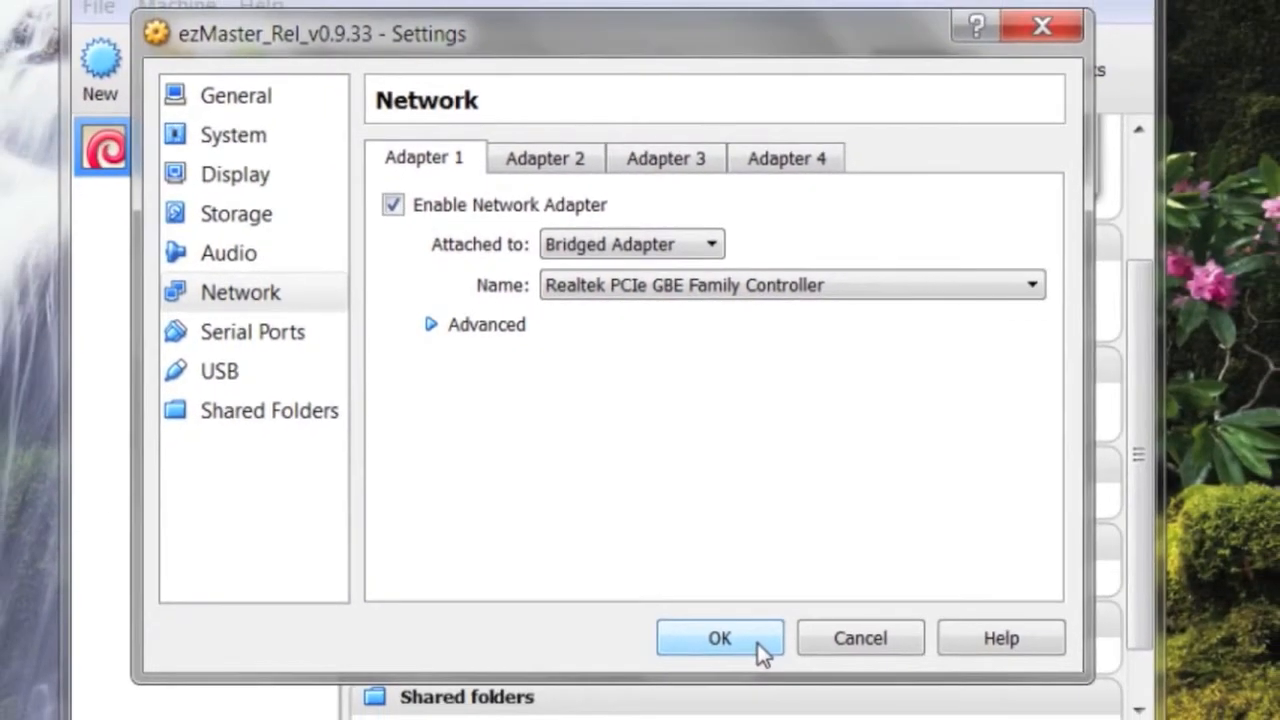
{"action": "left_click", "coordinate": [720, 638]}
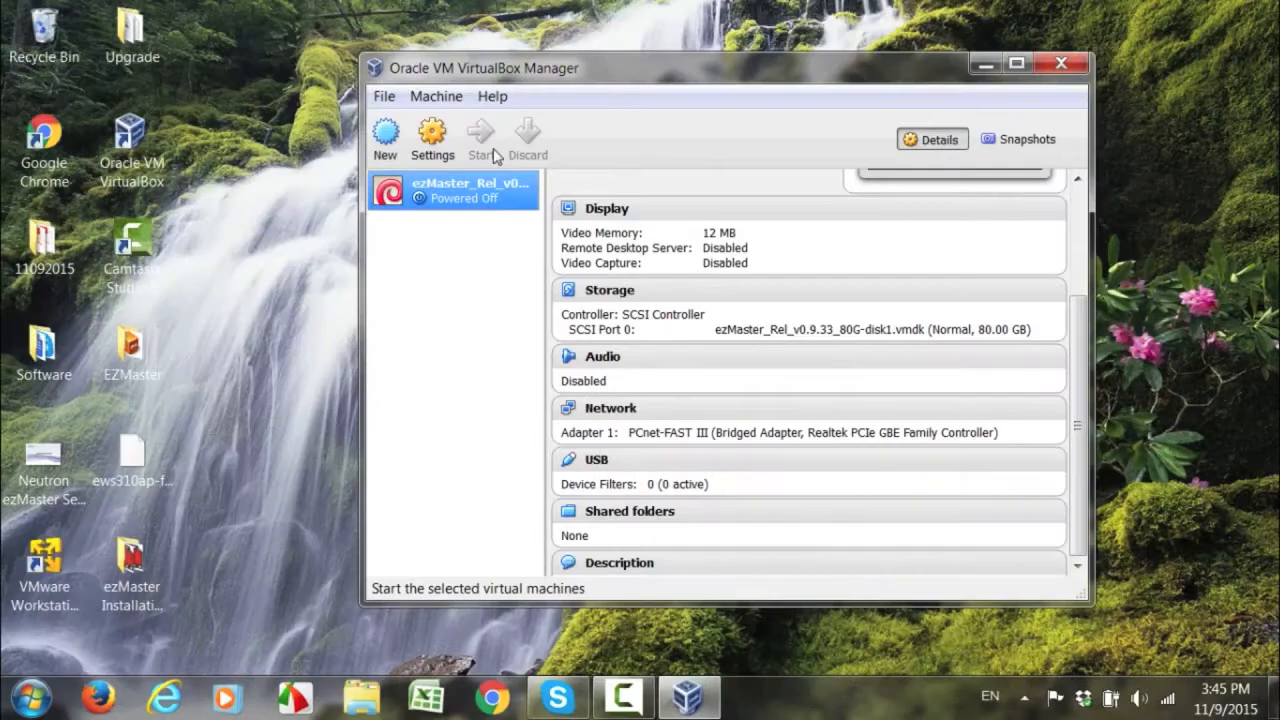
- Start the ezMaster VM and log in at the console with the admin account
{"action": "left_click", "coordinate": [480, 138]}
{"action": "type", "text": "a"}
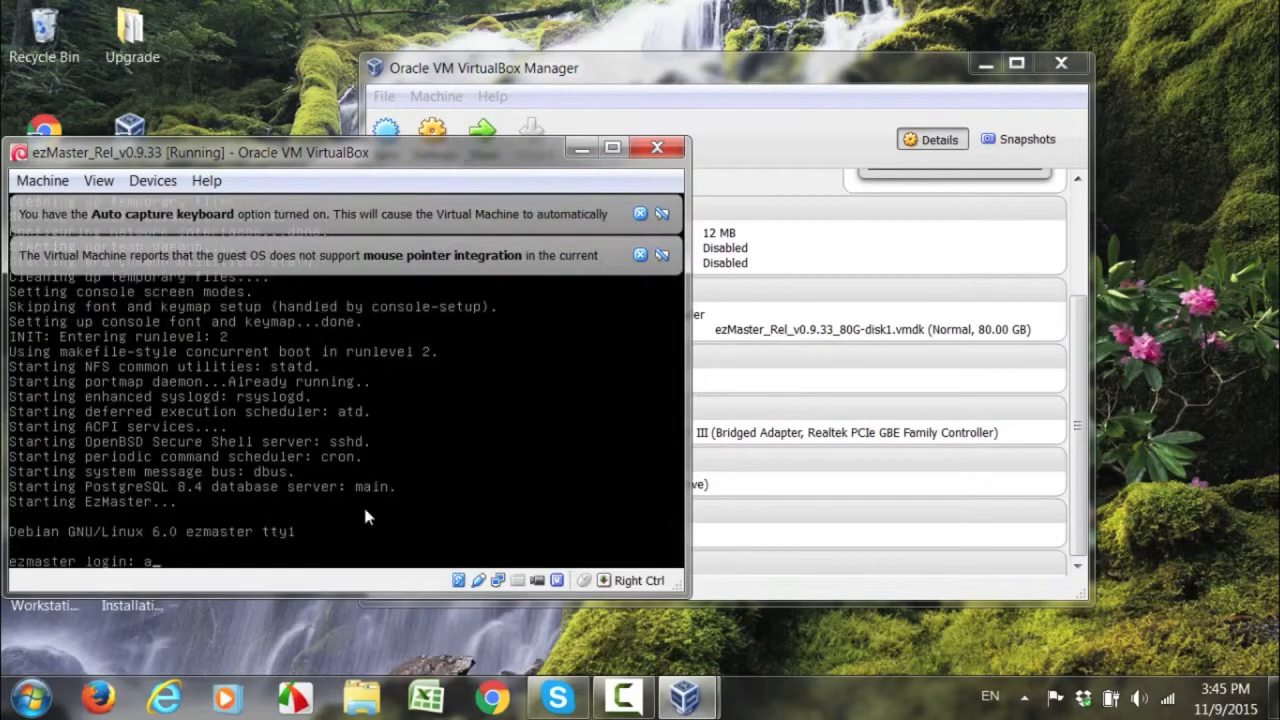
{"action": "type", "text": "d"}
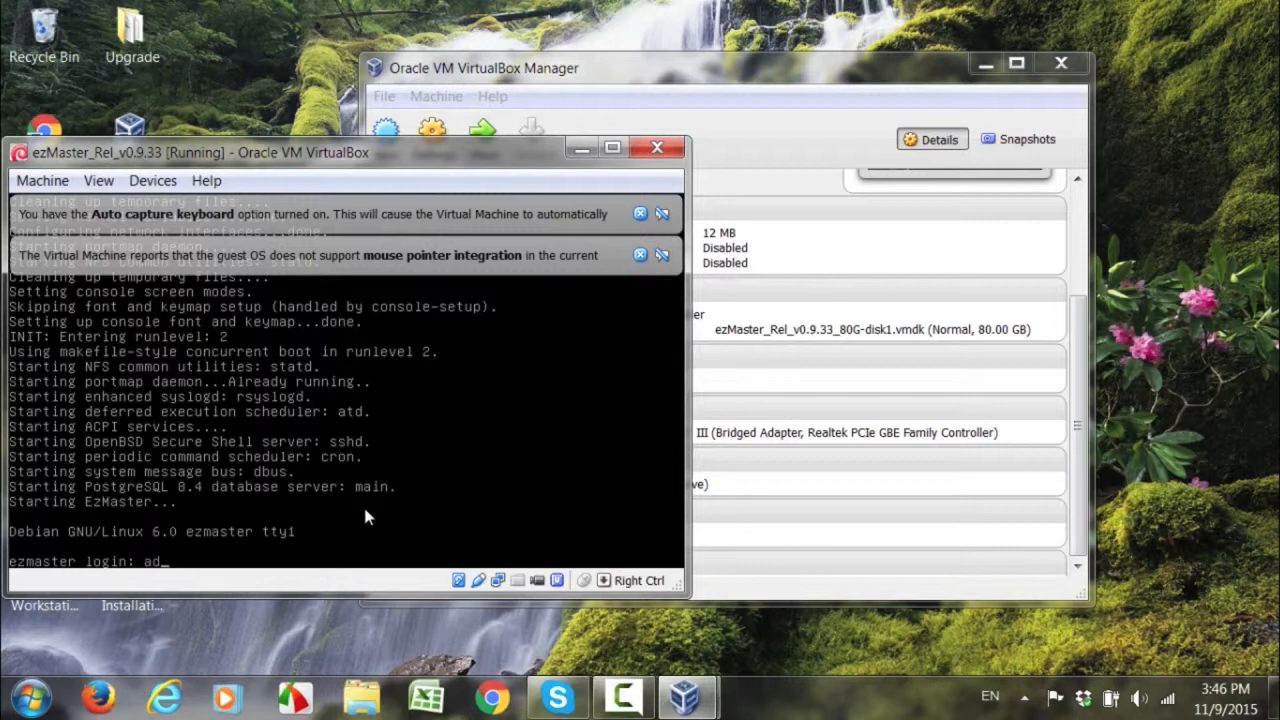
{"action": "type", "text": "min"}
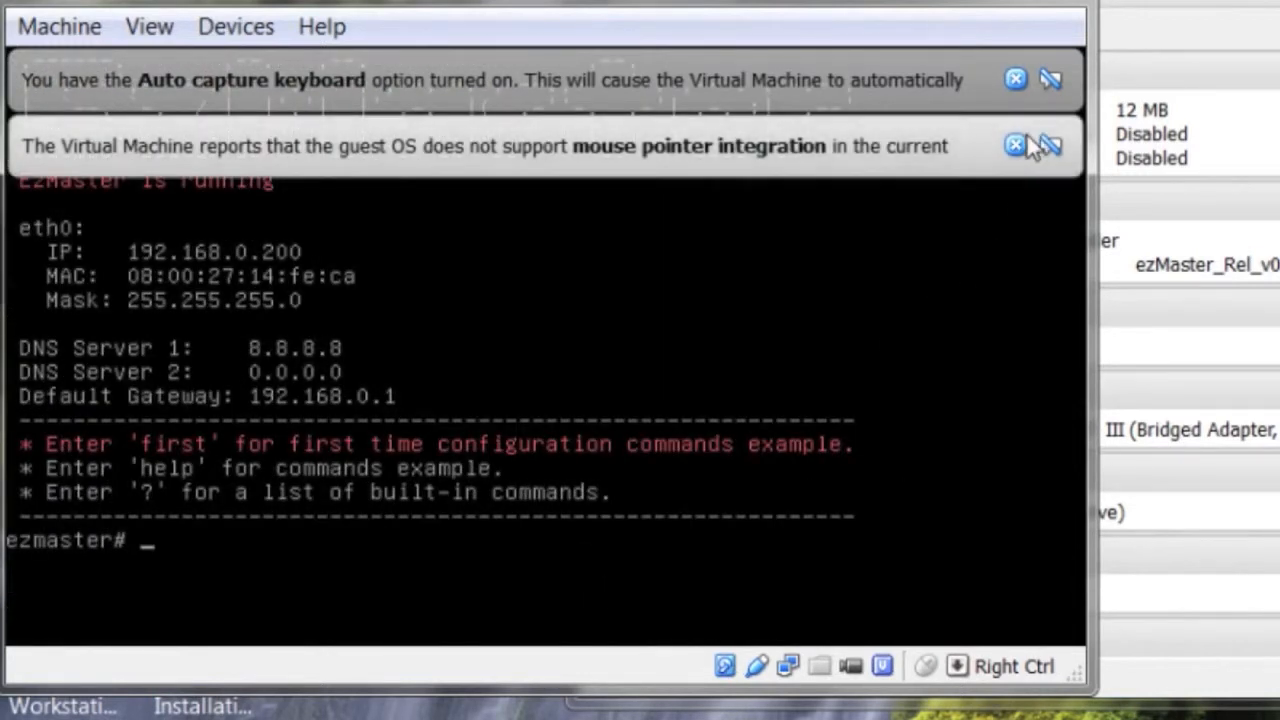
- Dismiss the mouse and keyboard integration notices and decline keyboard/mouse capture
{"action": "left_click", "coordinate": [1016, 146]}
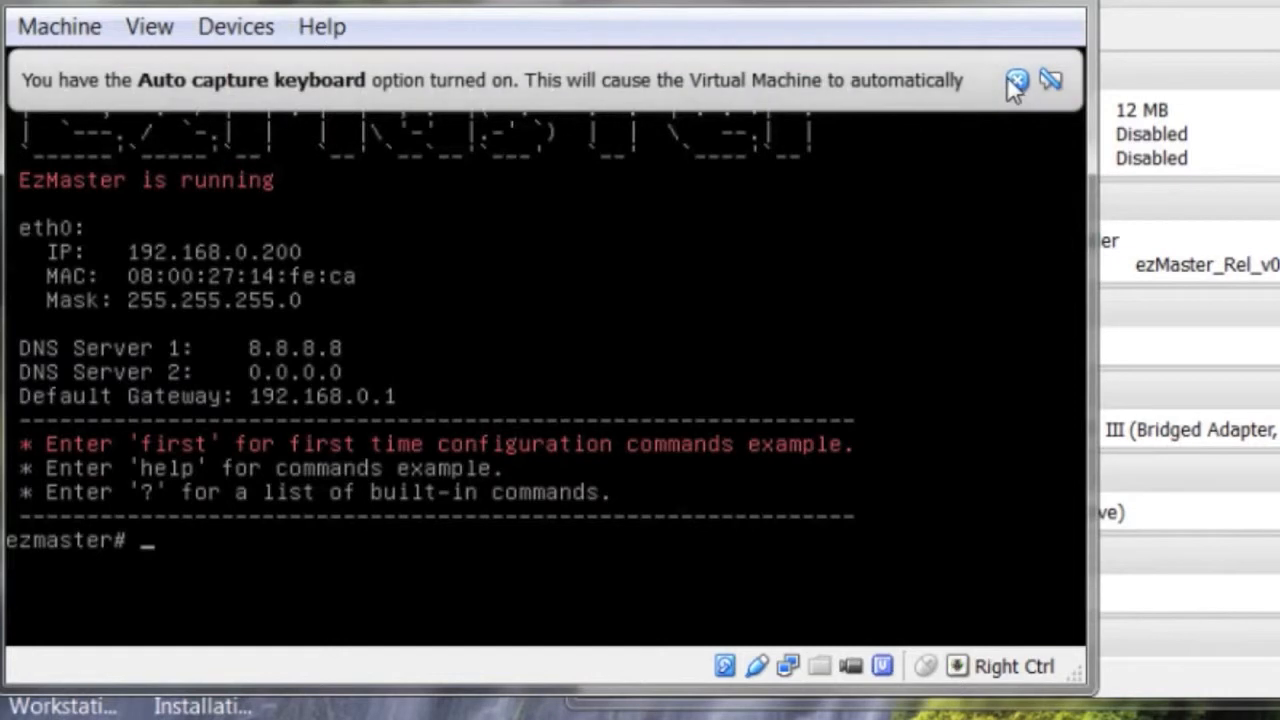
{"action": "left_click", "coordinate": [1052, 80]}
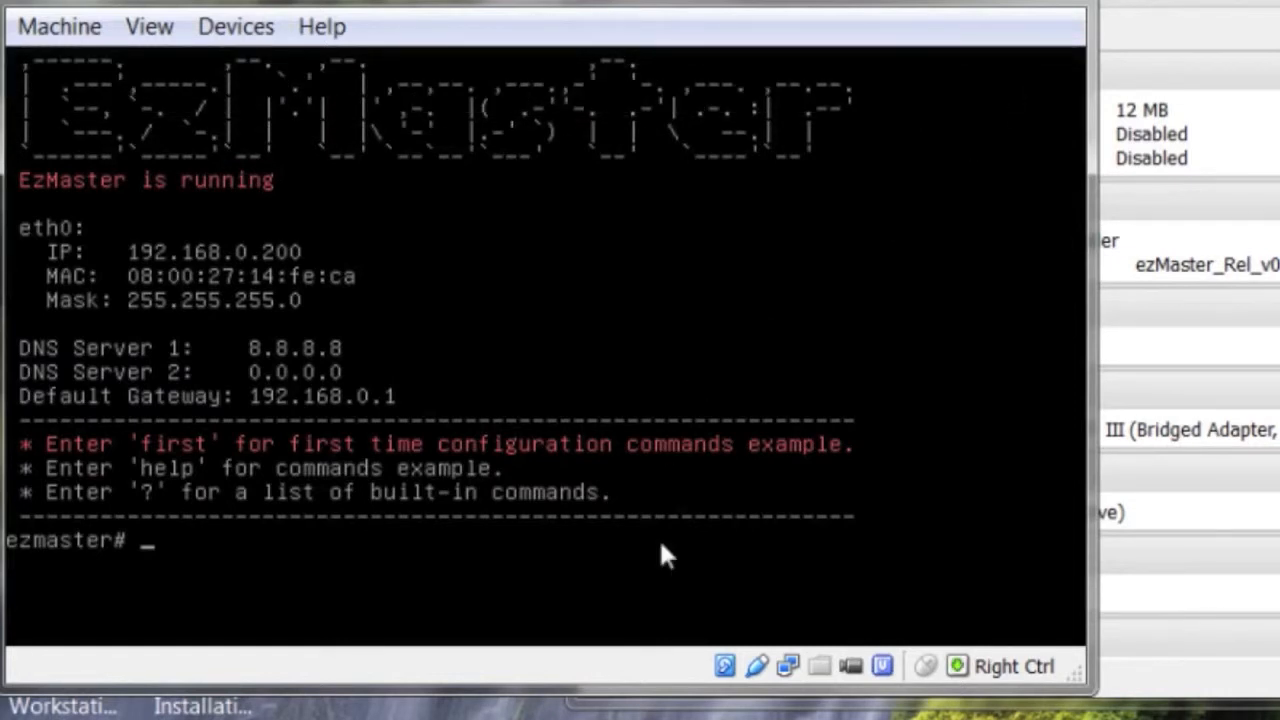
{"action": "left_click", "coordinate": [668, 556]}
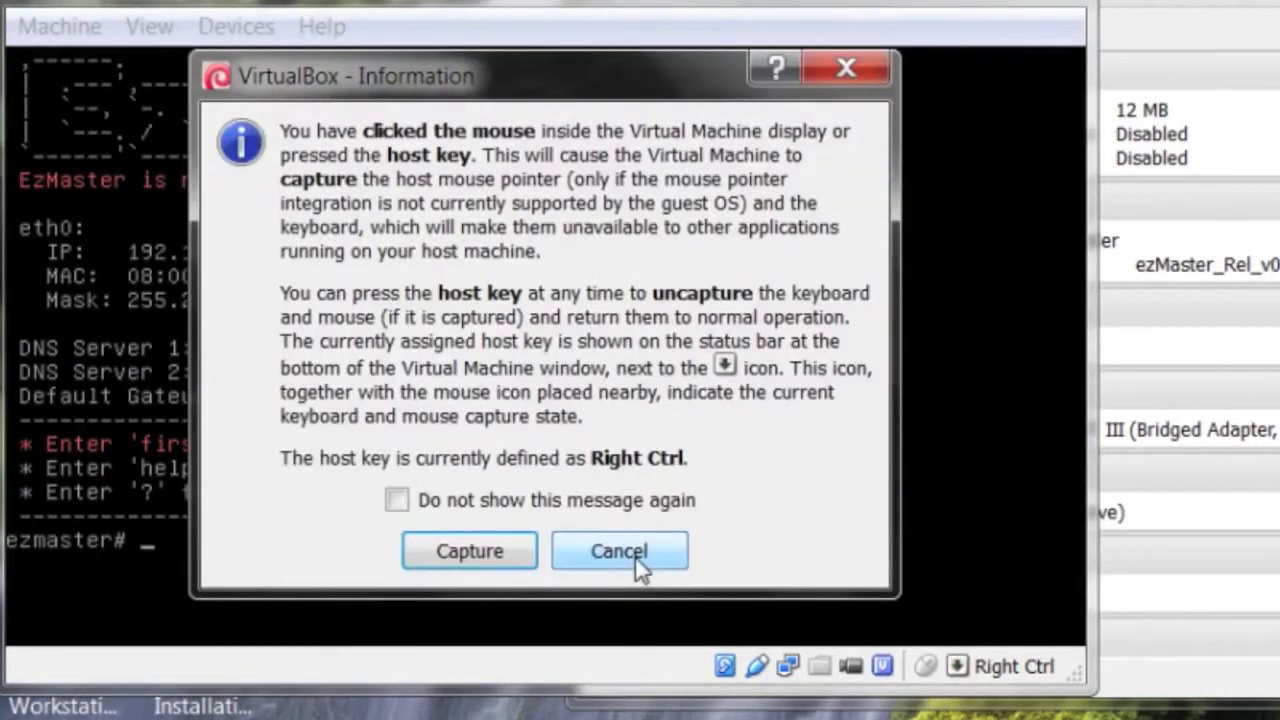
{"action": "left_click", "coordinate": [620, 552]}
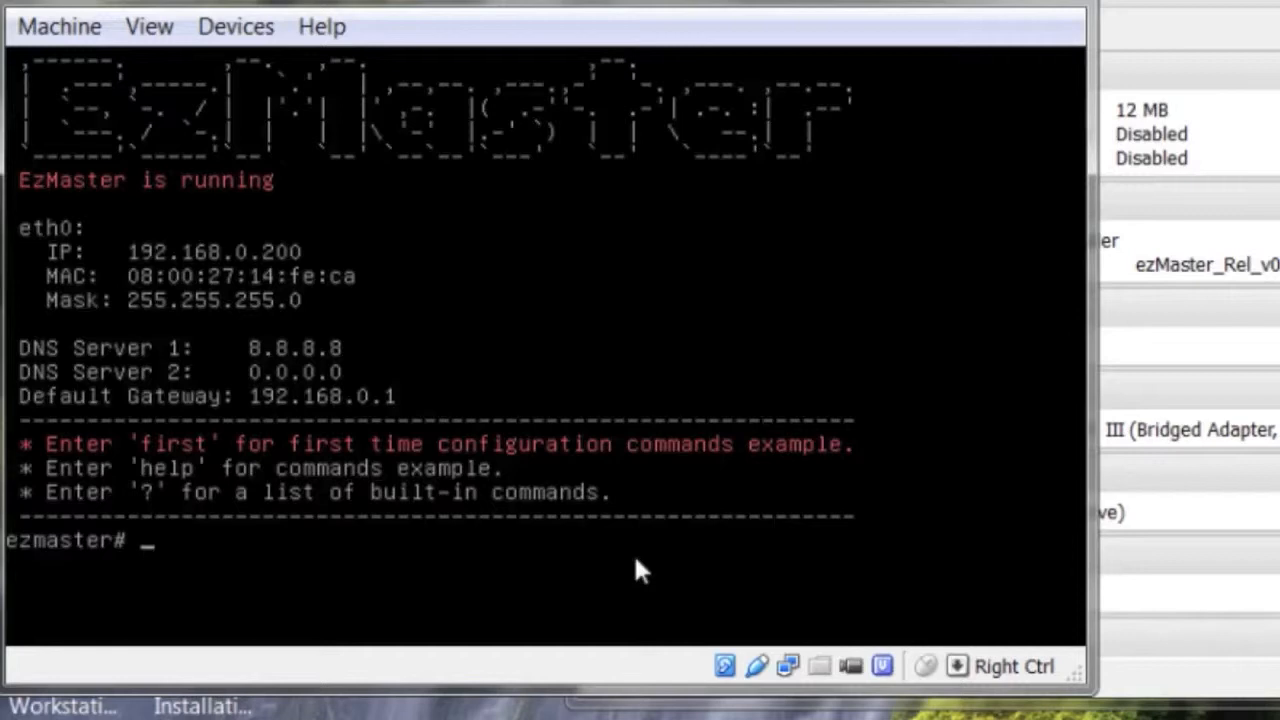
- Run 'config ip eth0 10.0.92.70 255.255.255.0' to set the static eth0 address
{"action": "type", "text": "c"}
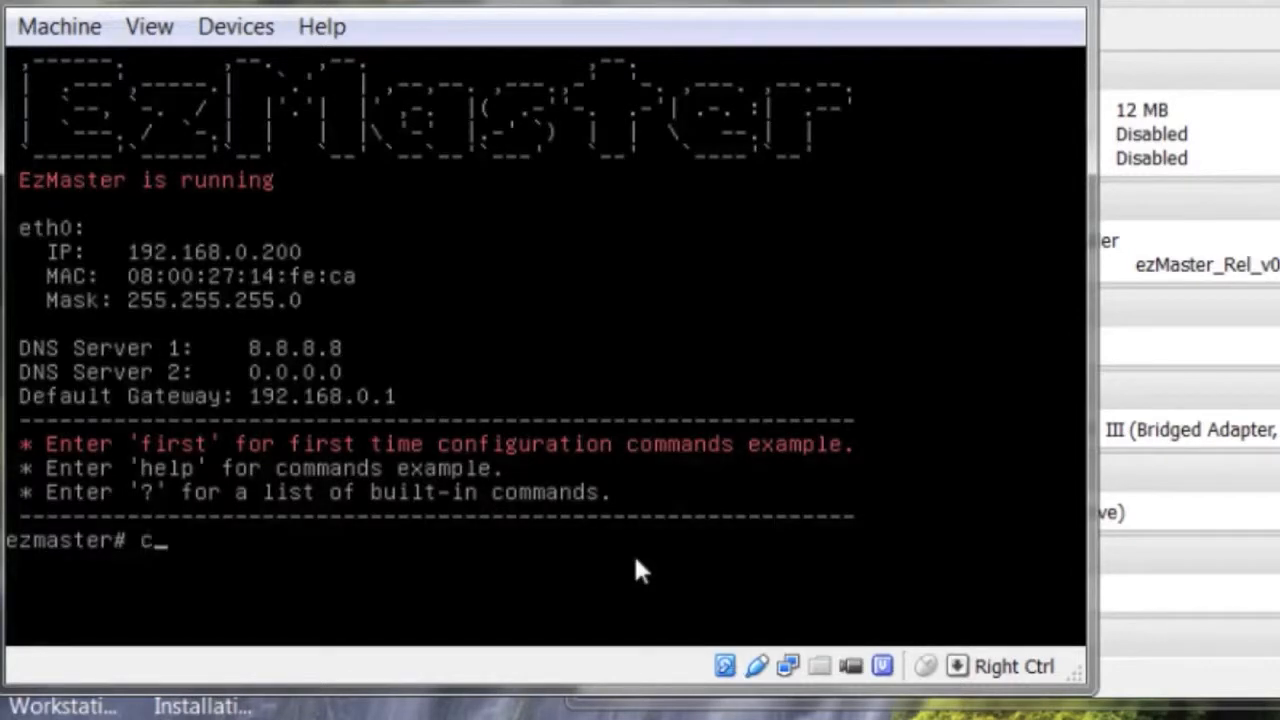
{"action": "type", "text": "on"}
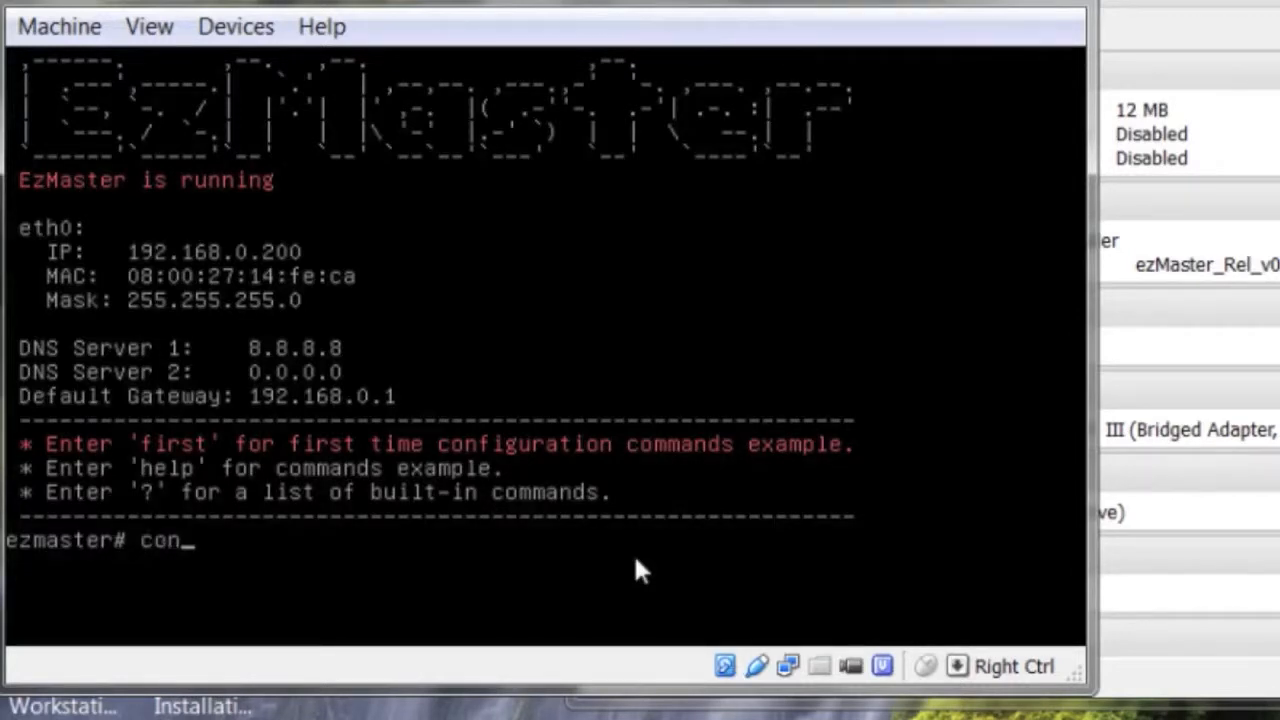
{"action": "type", "text": "fig ip eth"}
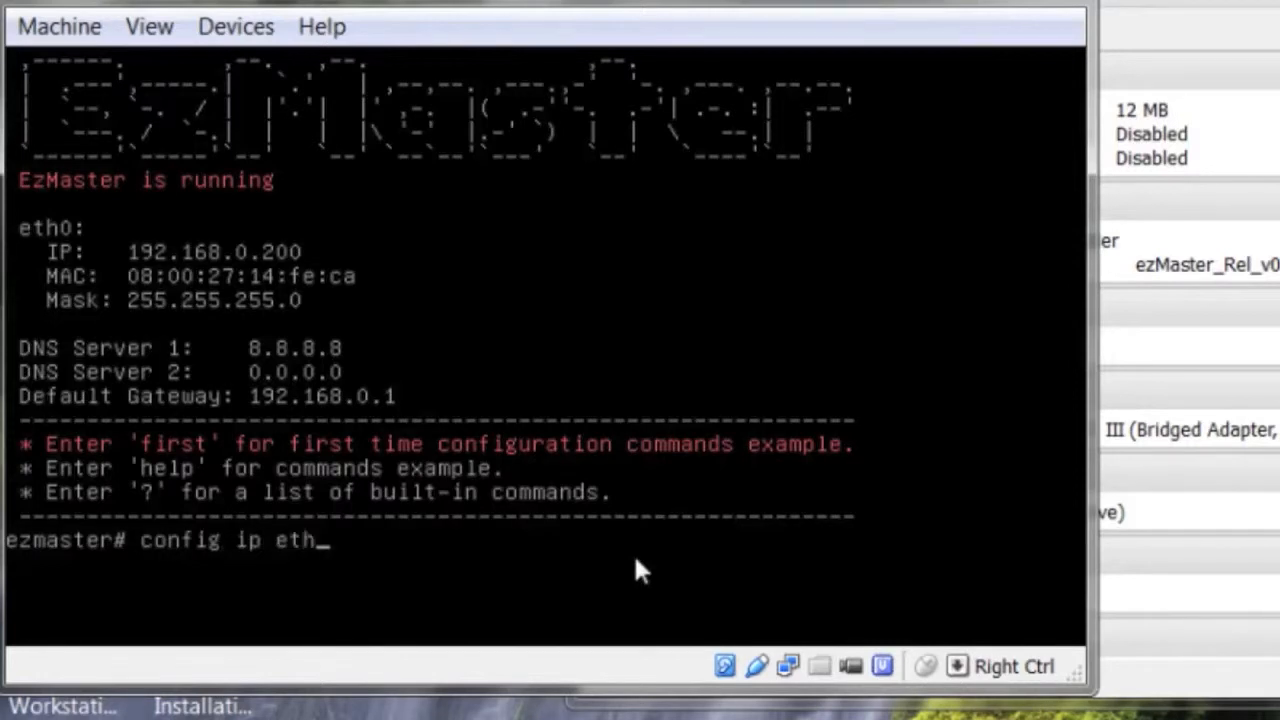
{"action": "type", "text": "0 1"}
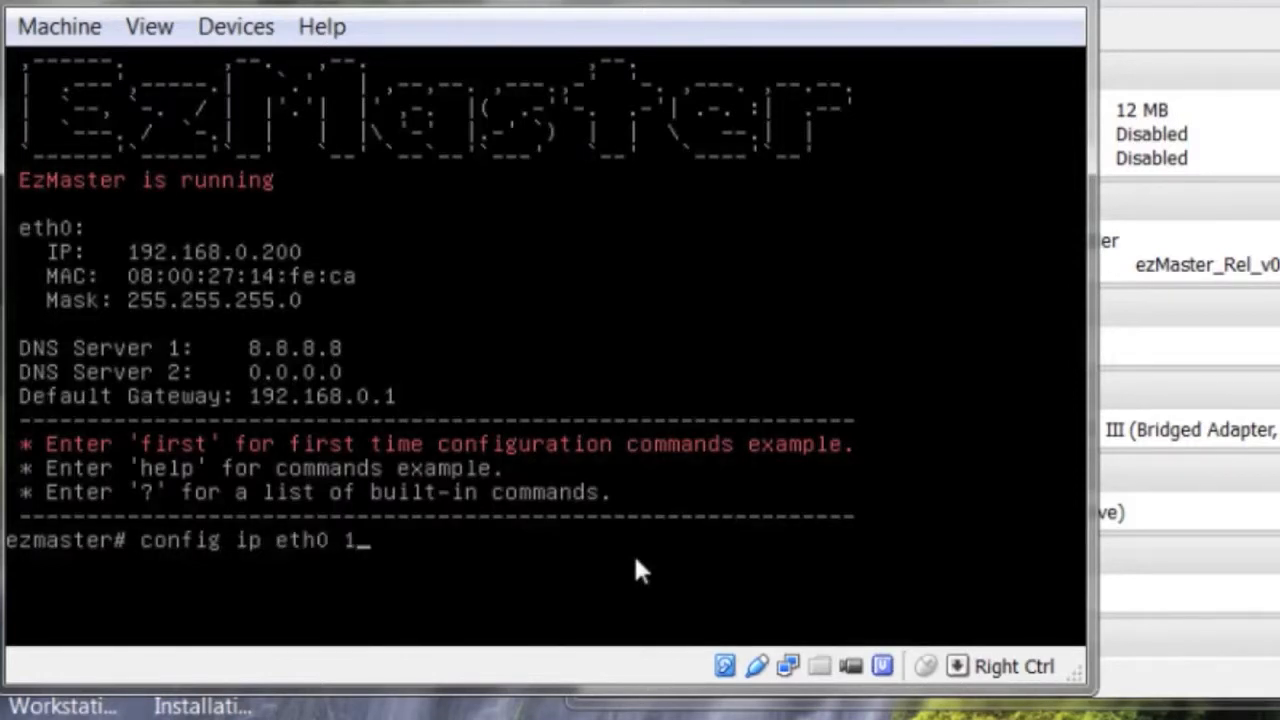
{"action": "type", "text": "0."}
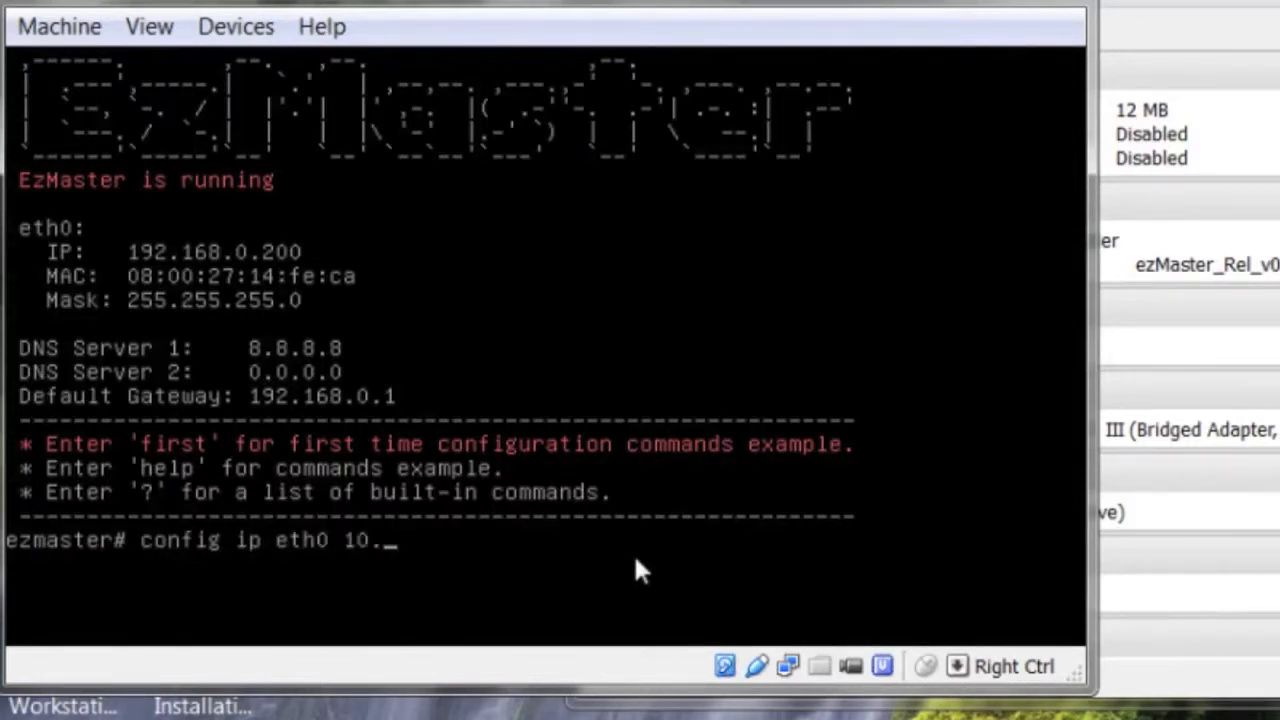
{"action": "type", "text": "0."}
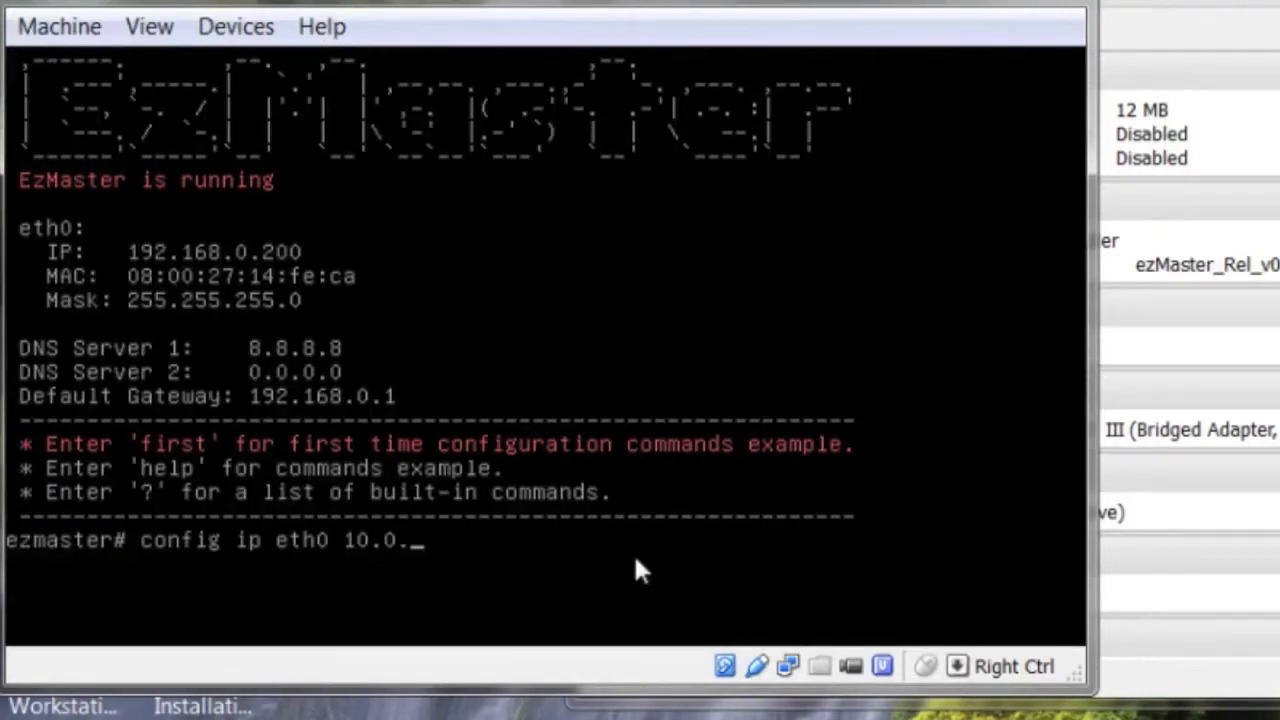
{"action": "type", "text": "92"}
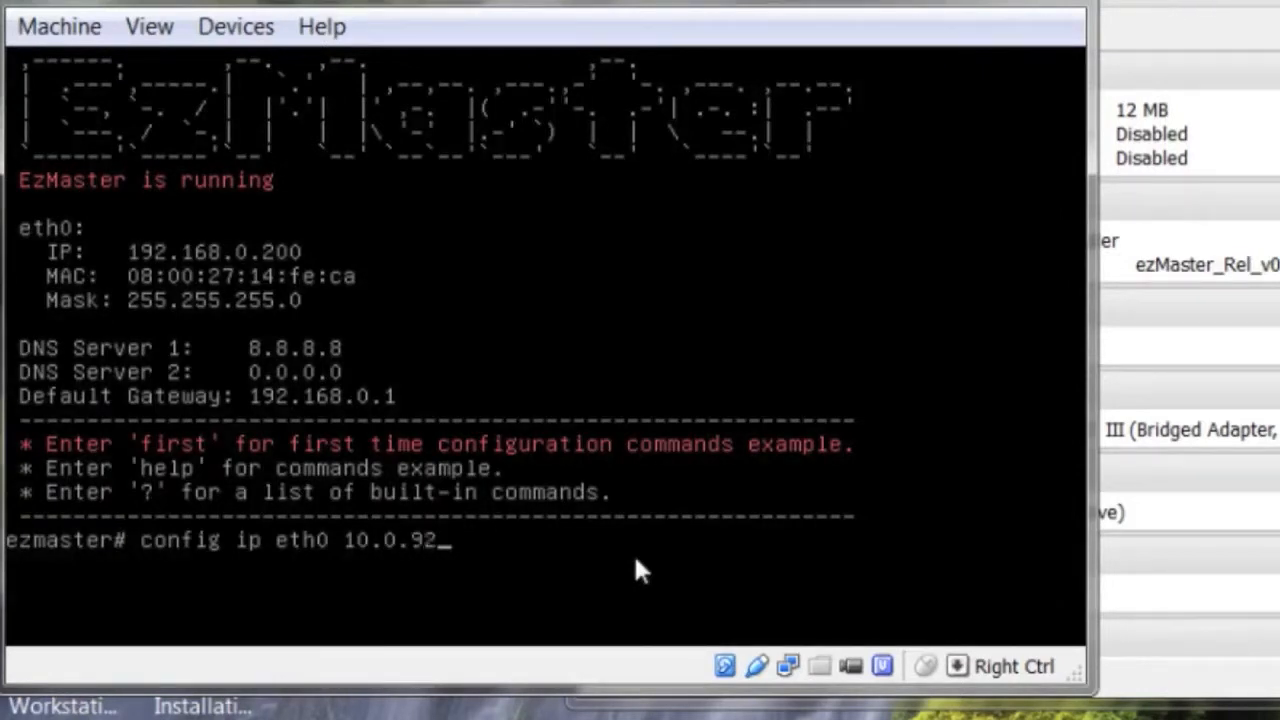
{"action": "type", "text": ".7"}
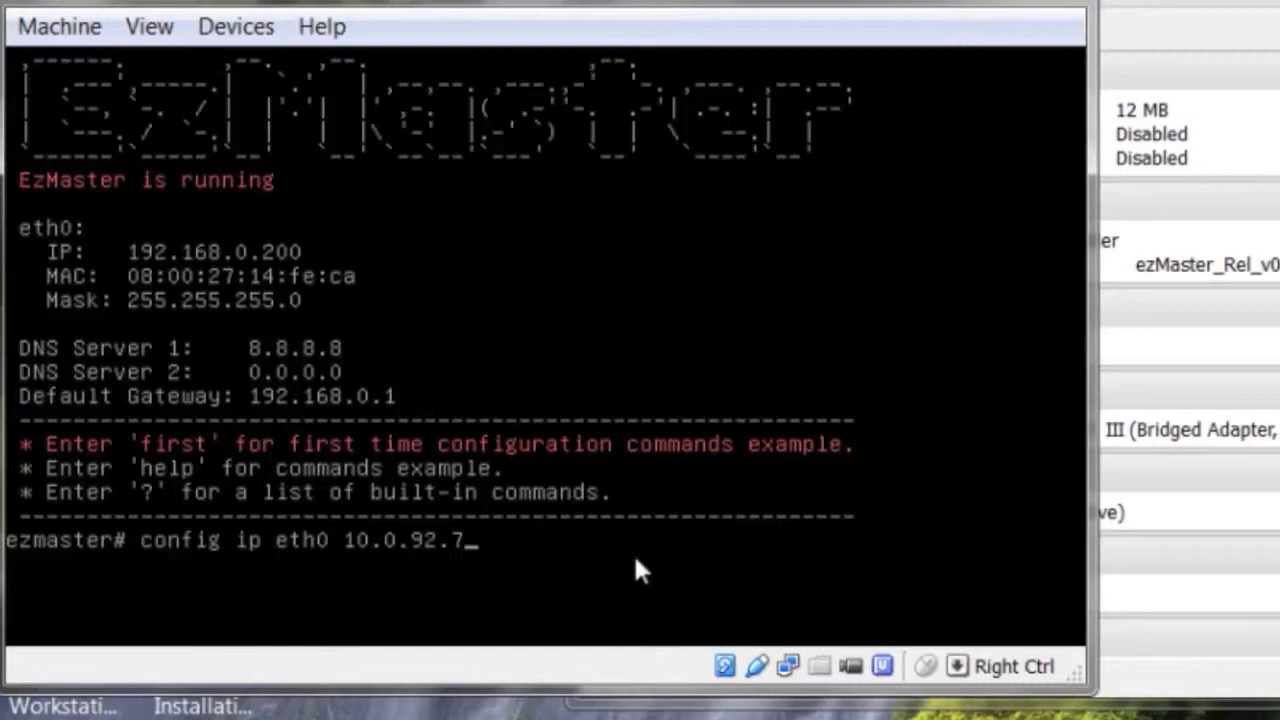
{"action": "type", "text": "0"}
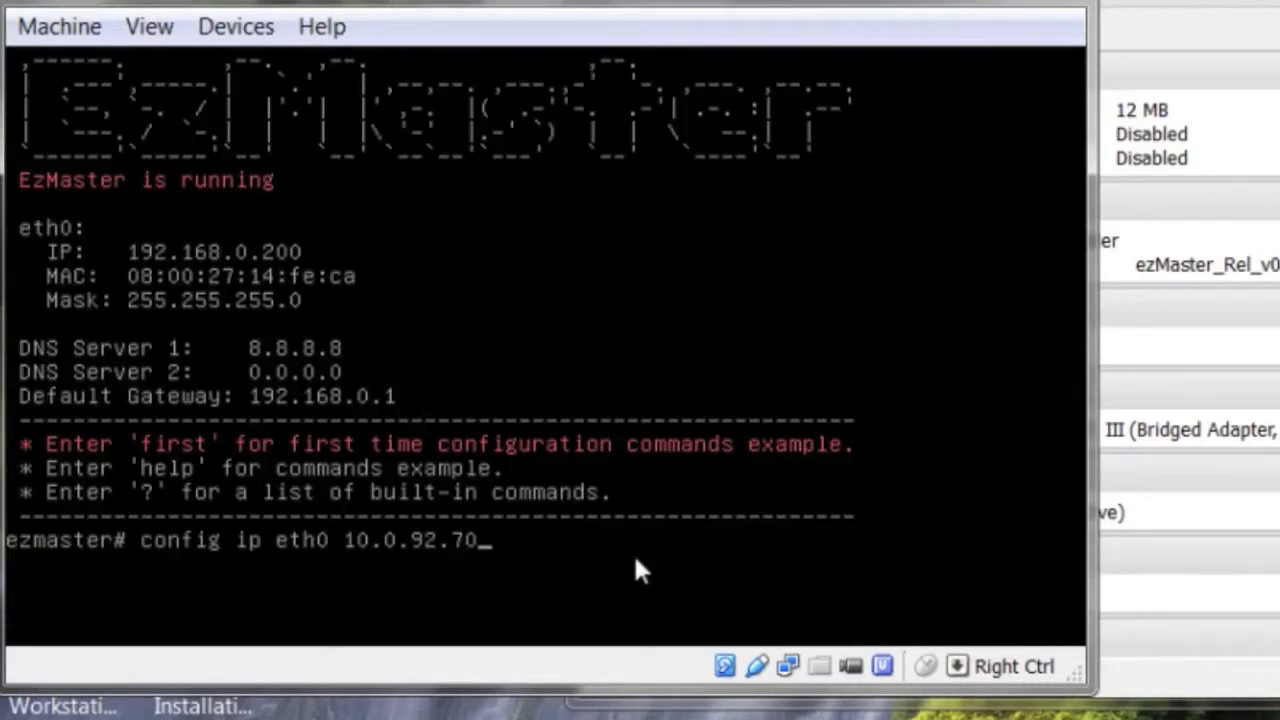
{"action": "type", "text": "2"}
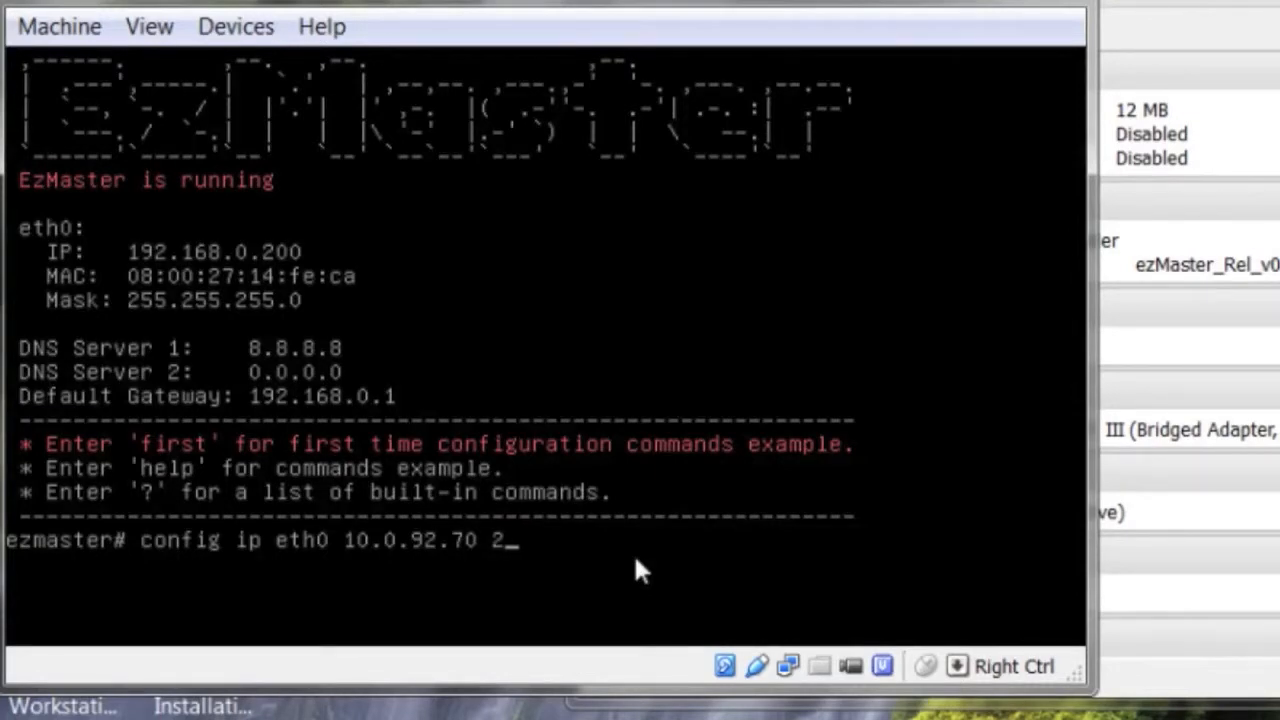
{"action": "type", "text": "55.255."}
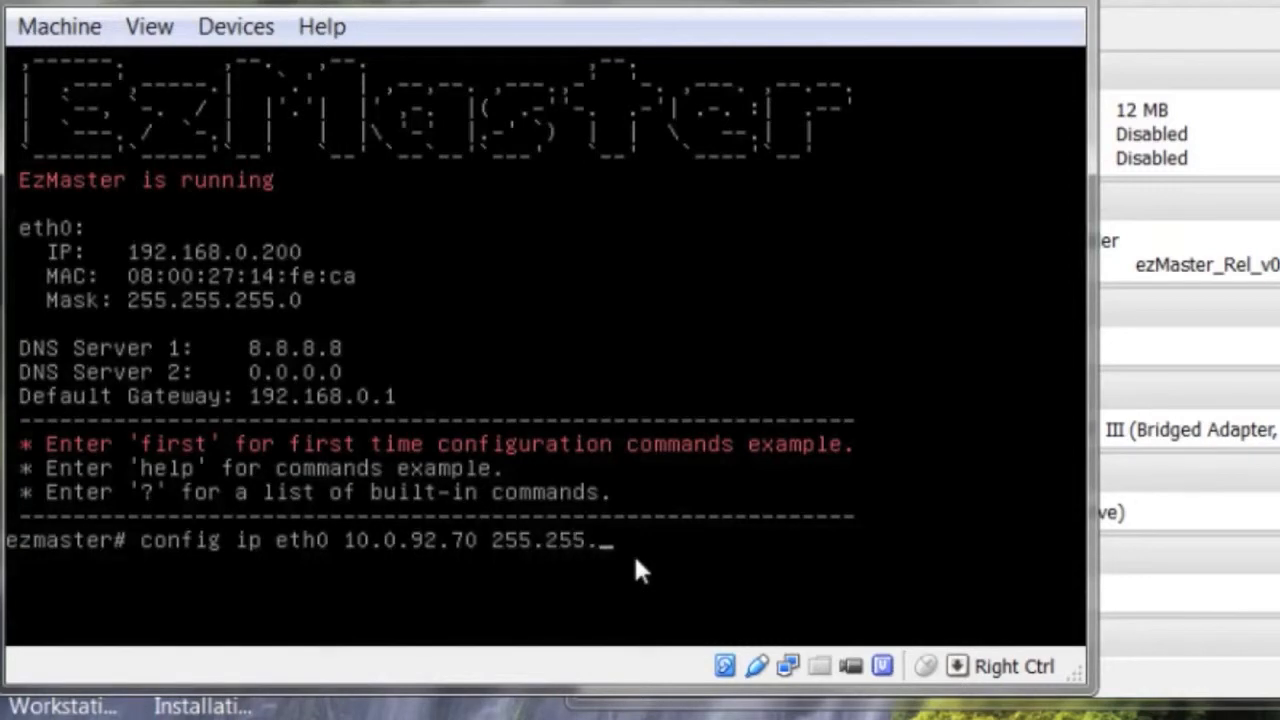
{"action": "key", "text": "Return"}
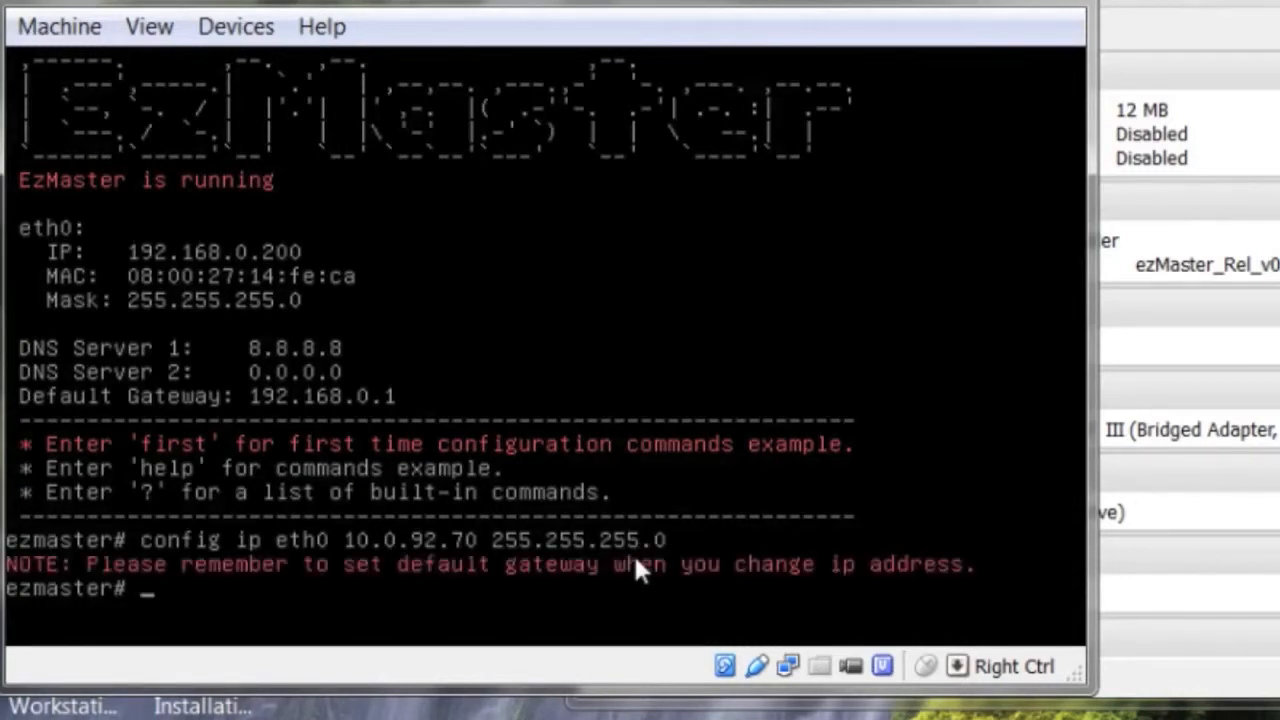
- Run 'config gateway 10.0.92.254' to set the default gateway
{"action": "type", "text": "conf"}
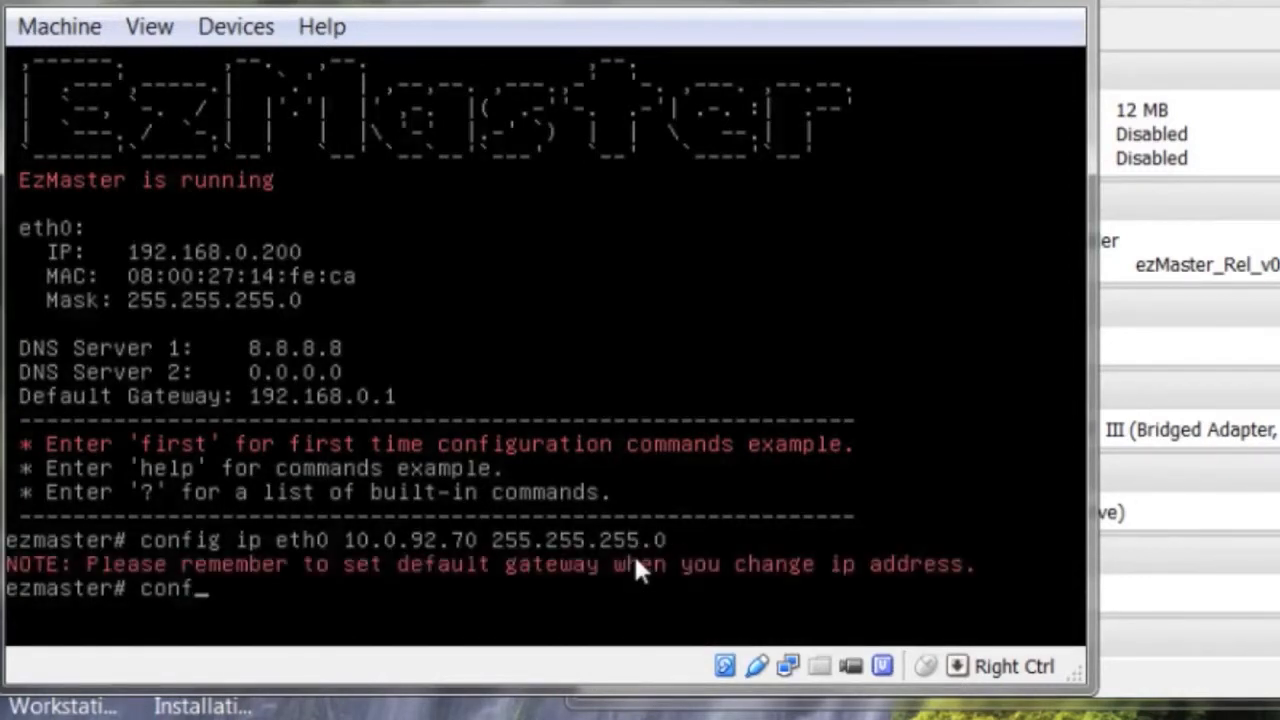
{"action": "type", "text": "ig gateway"}
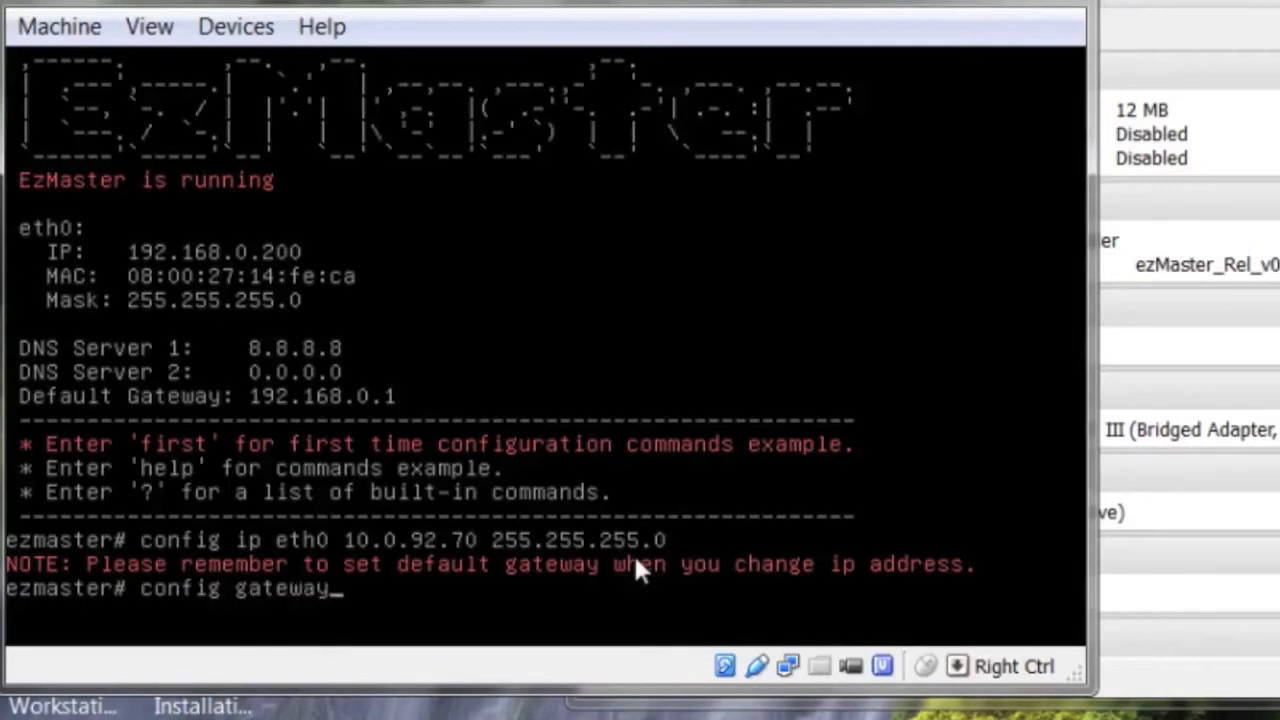
{"action": "type", "text": "10.0"}
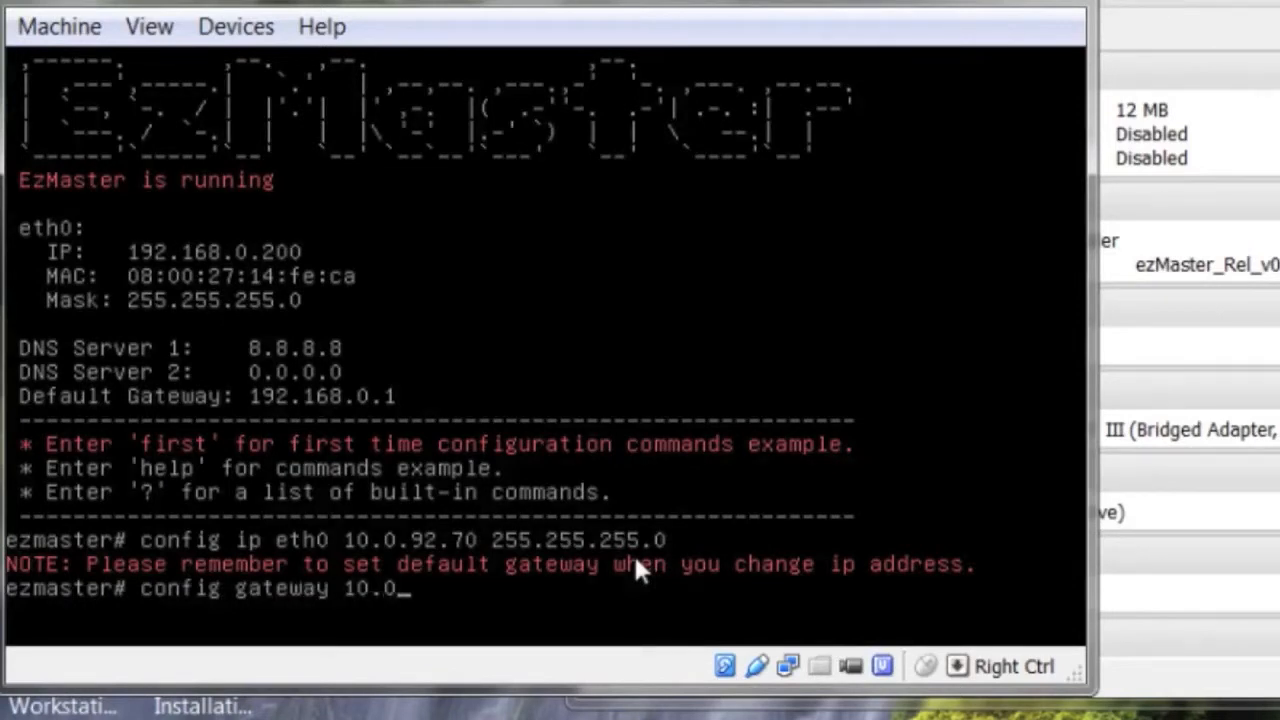
{"action": "type", "text": "92.254"}
{"action": "type", "text": "config dns 10.0.9"}
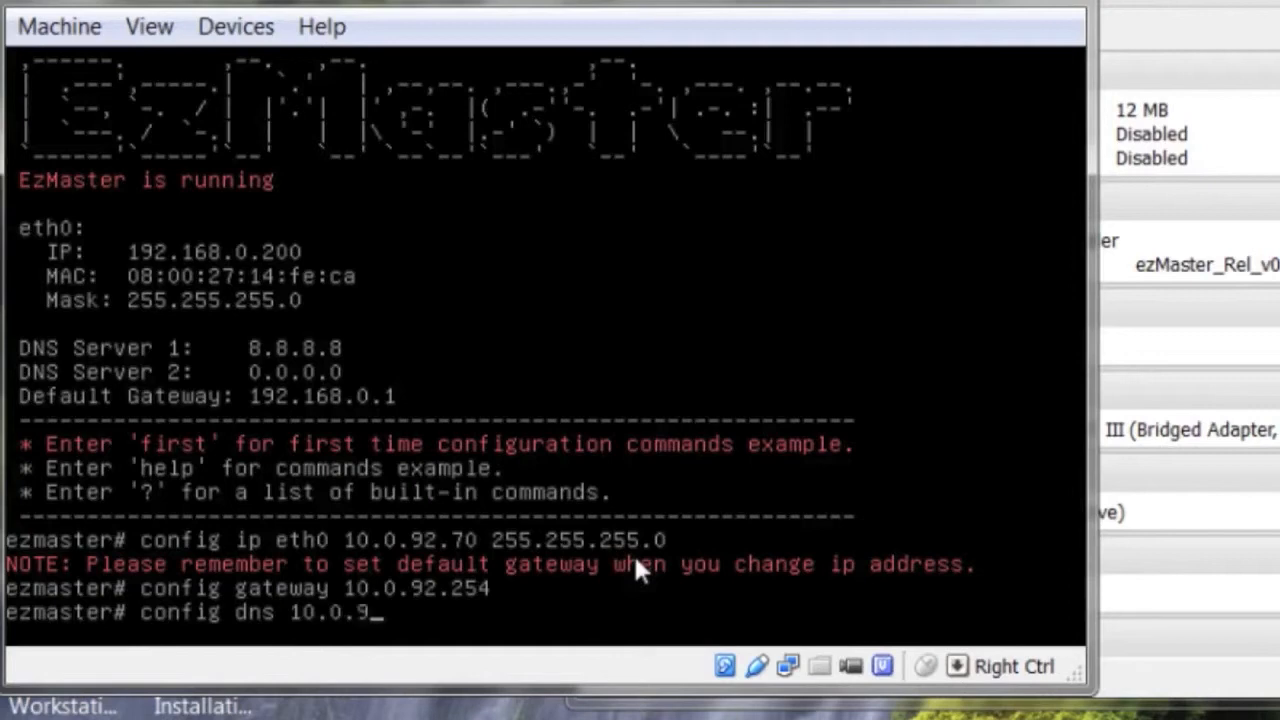
{"action": "key", "text": "Return"}
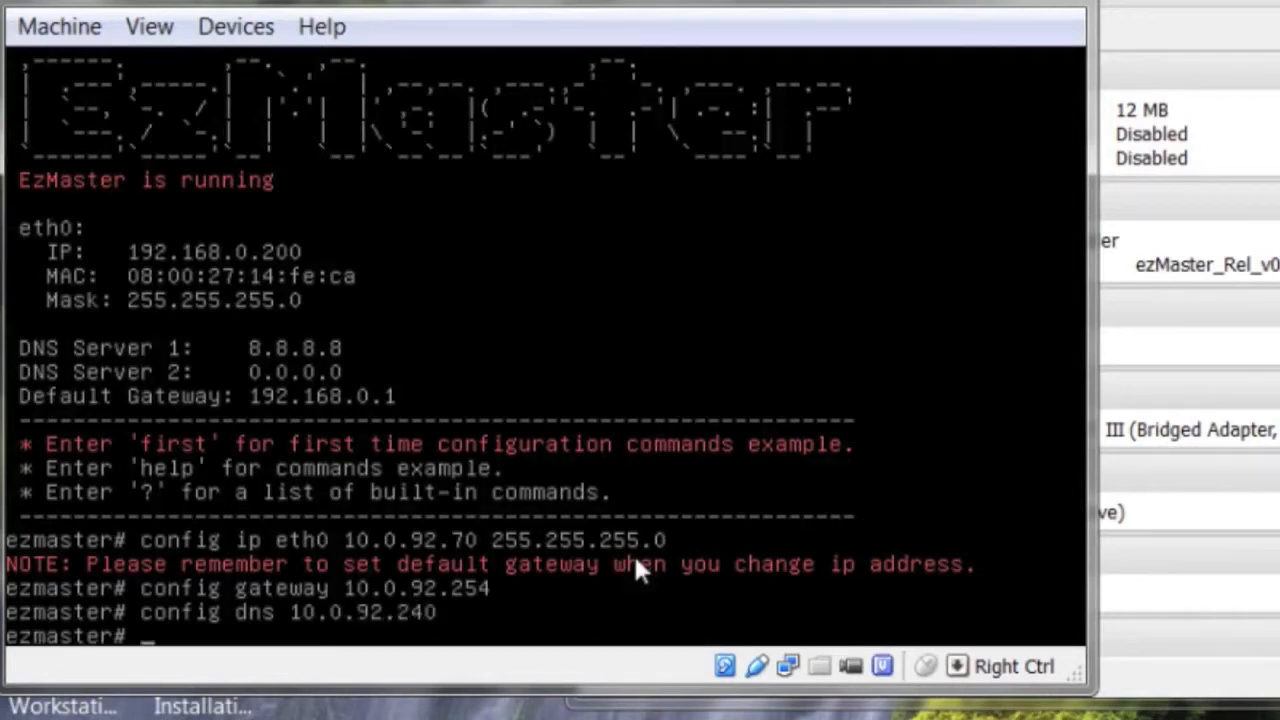